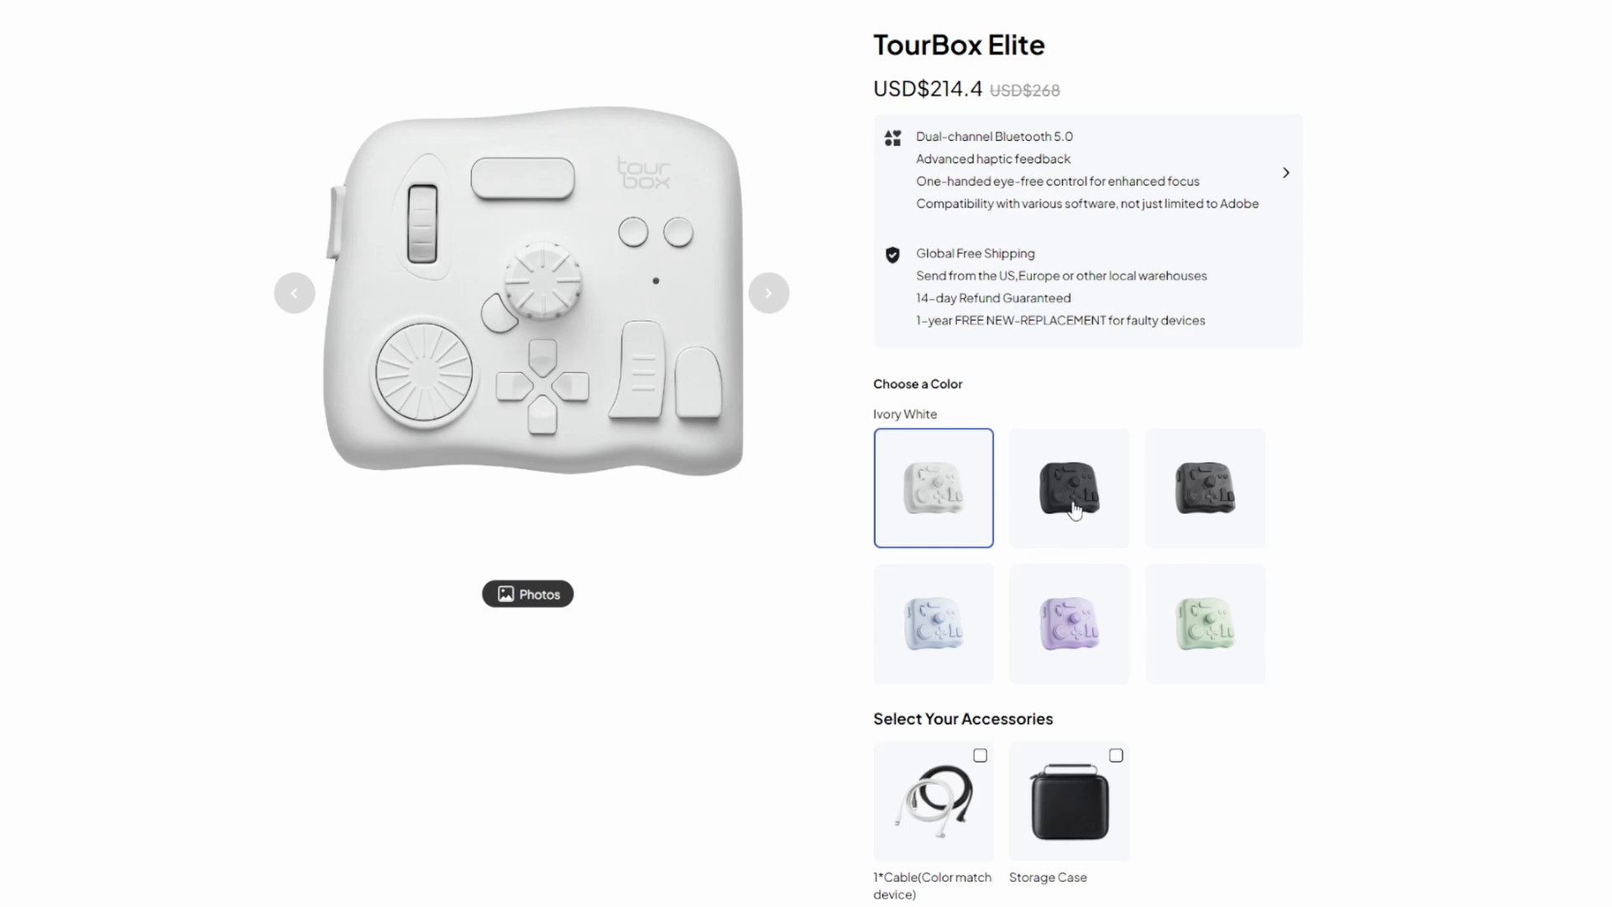
# - Preview the TourBox Elite in Modern Smoke-Black Translucent and another colour option
pyautogui.click(1204, 487)
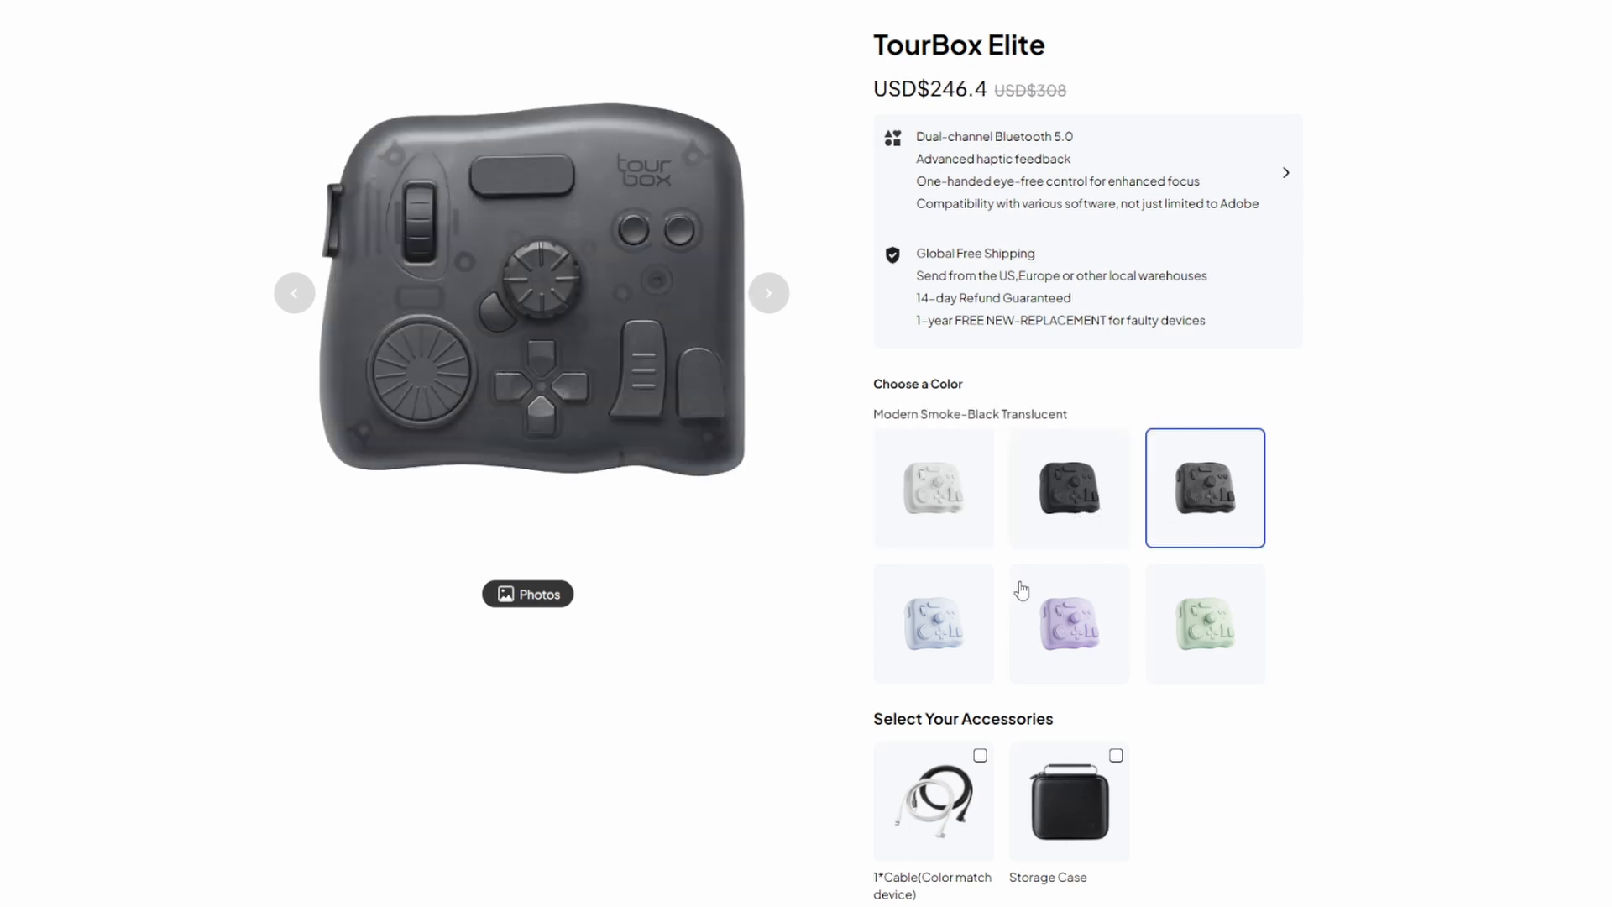
pyautogui.click(1068, 621)
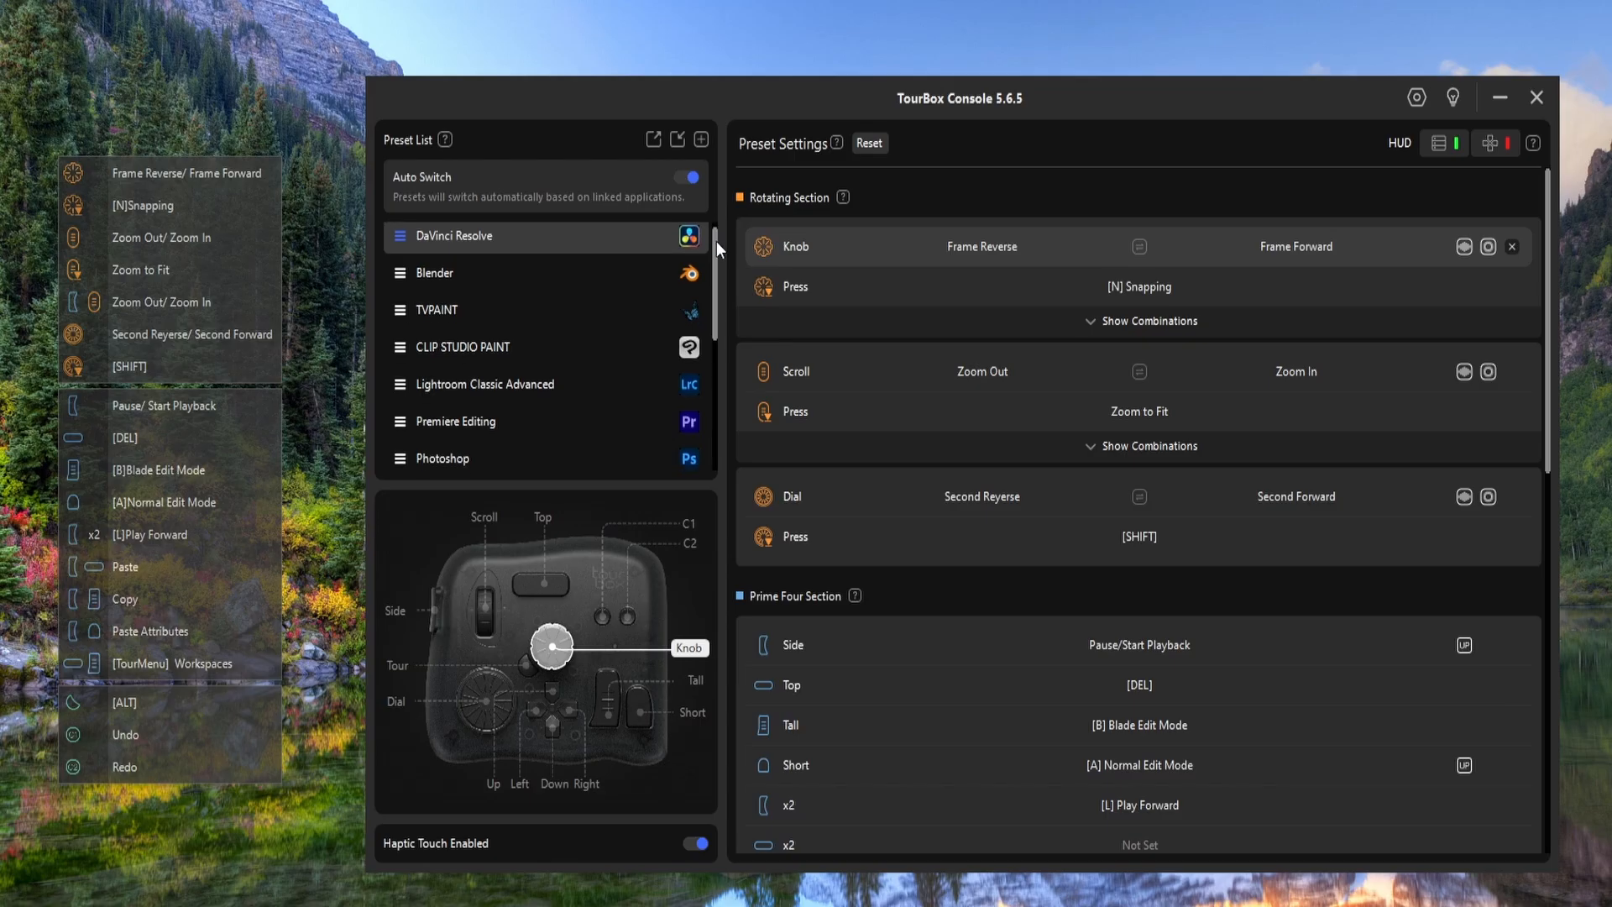
# - Review the DaVinci Resolve and Blender presets, then show the TVPAINT preset's control mappings
pyautogui.scroll(-3)
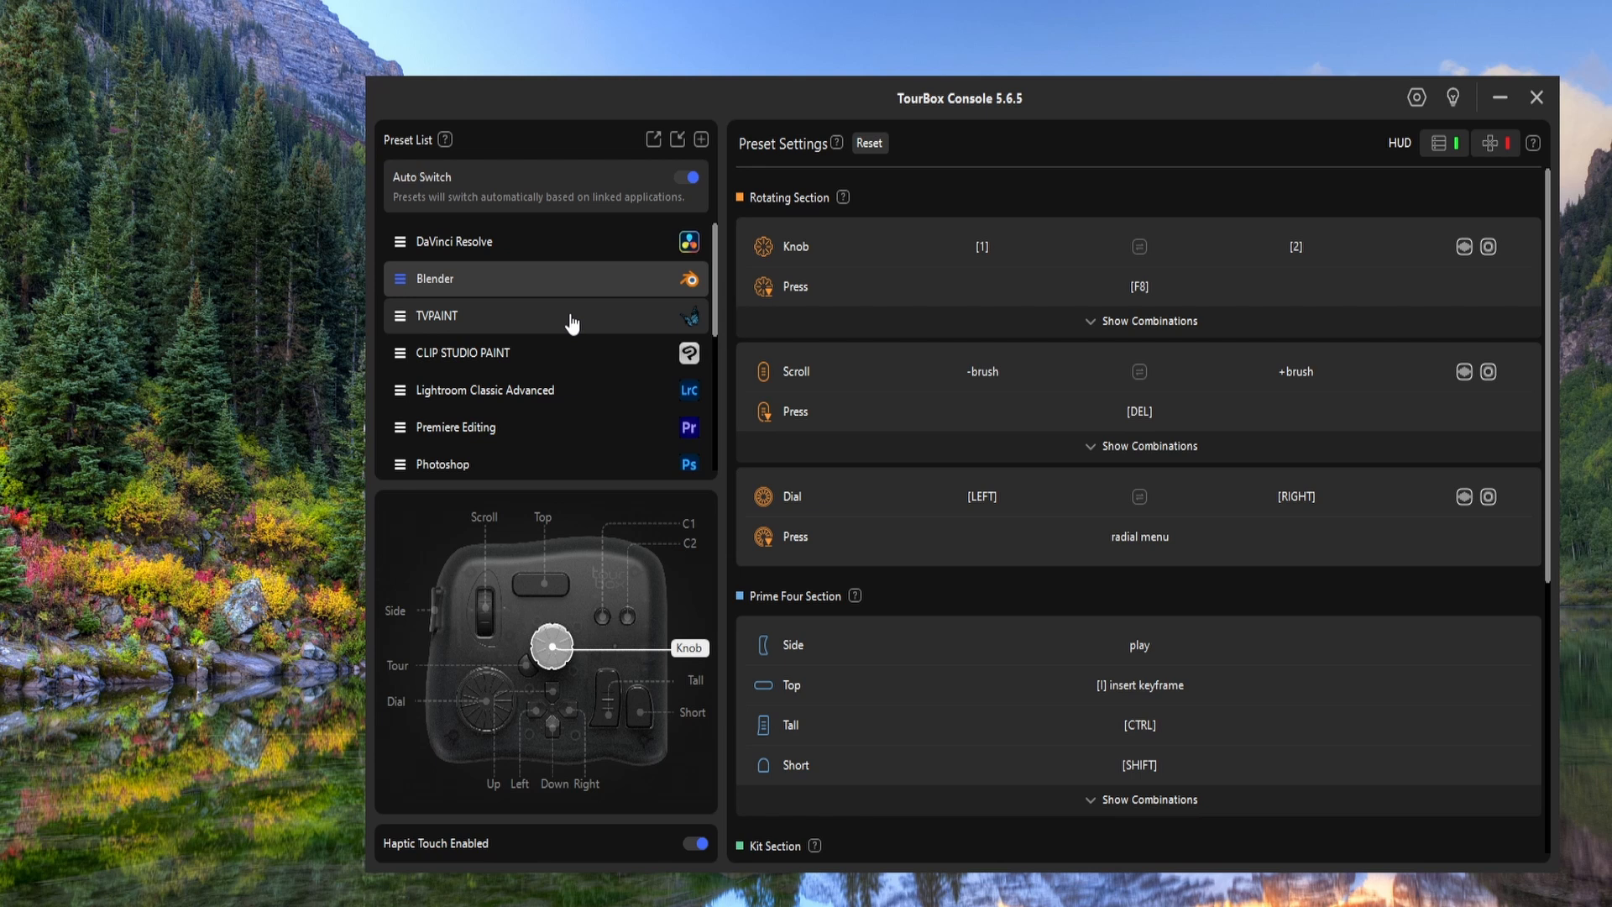
pyautogui.click(457, 240)
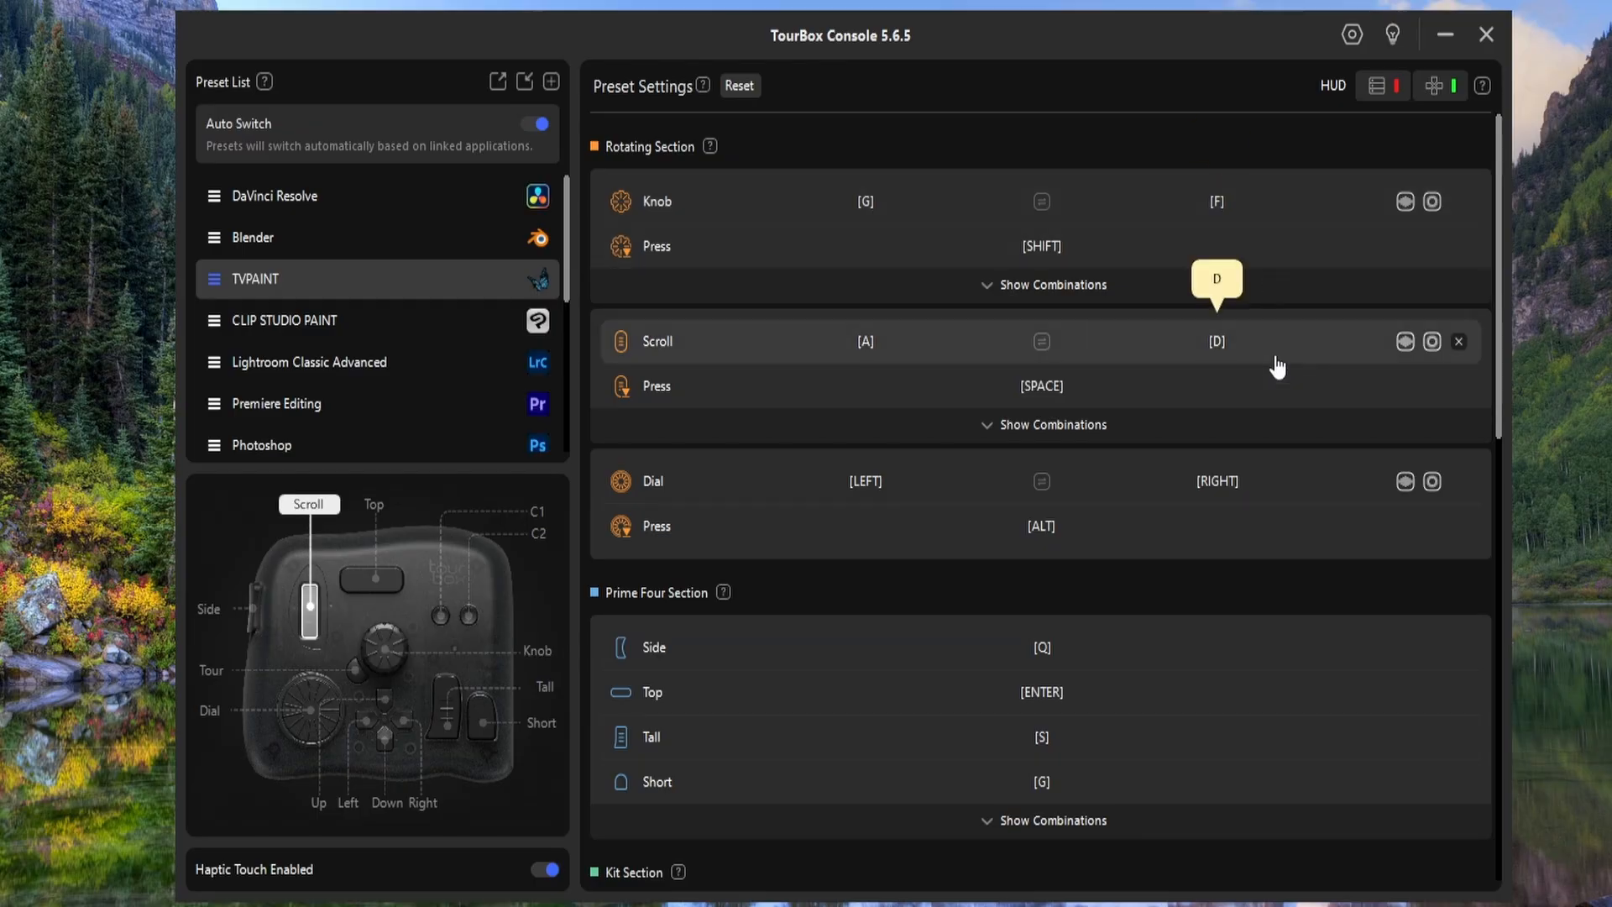
pyautogui.moveTo(1281, 581)
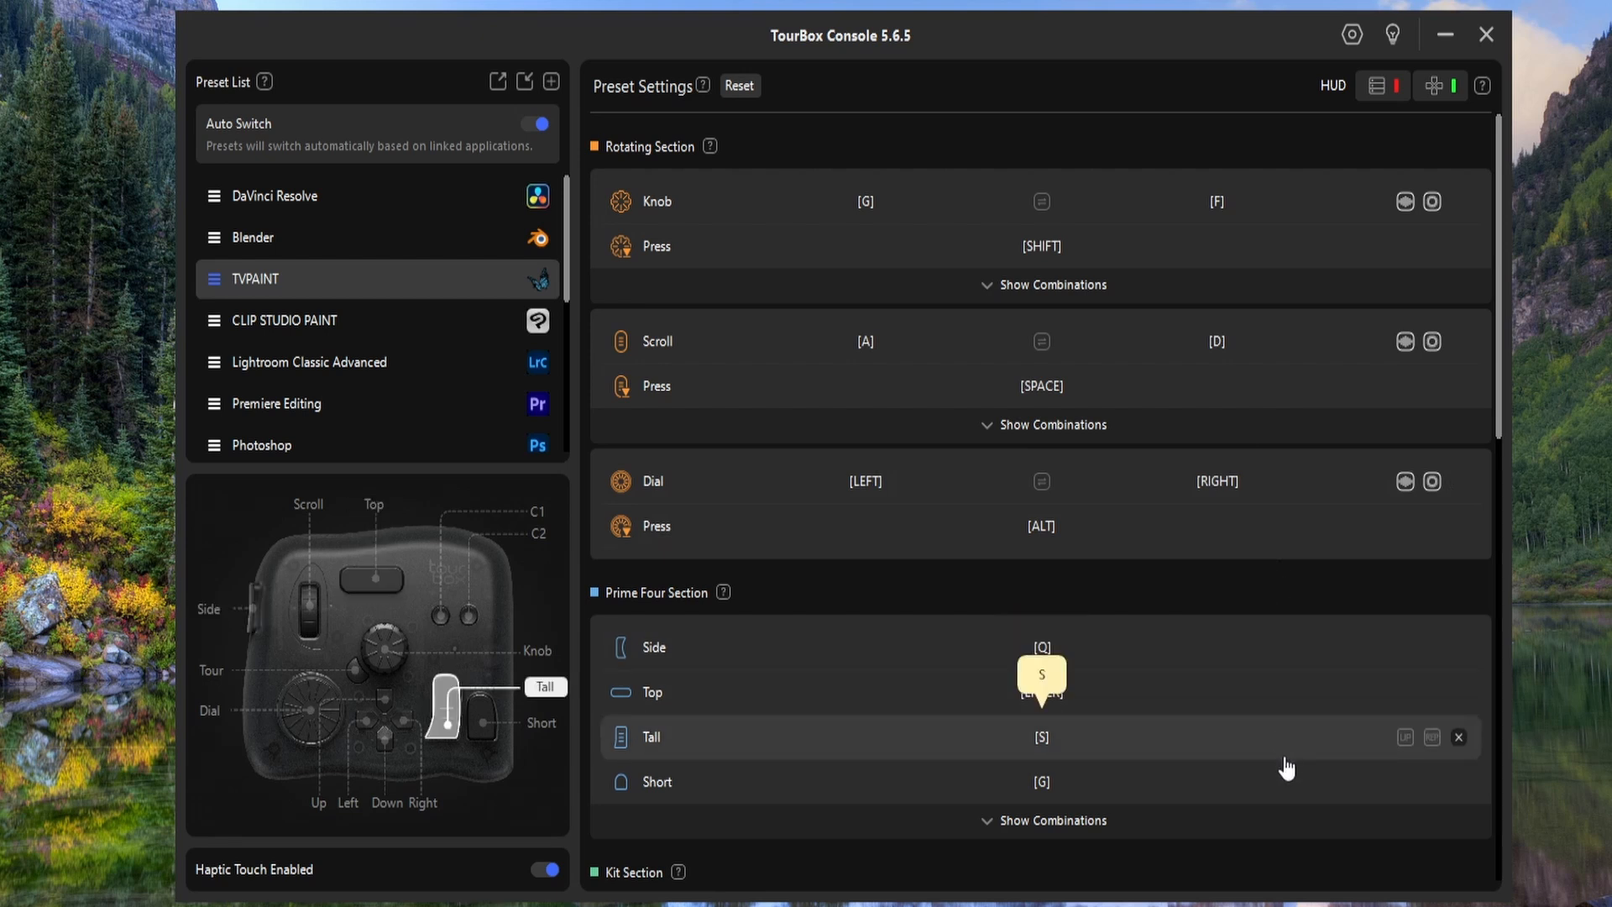
pyautogui.scroll(-3)
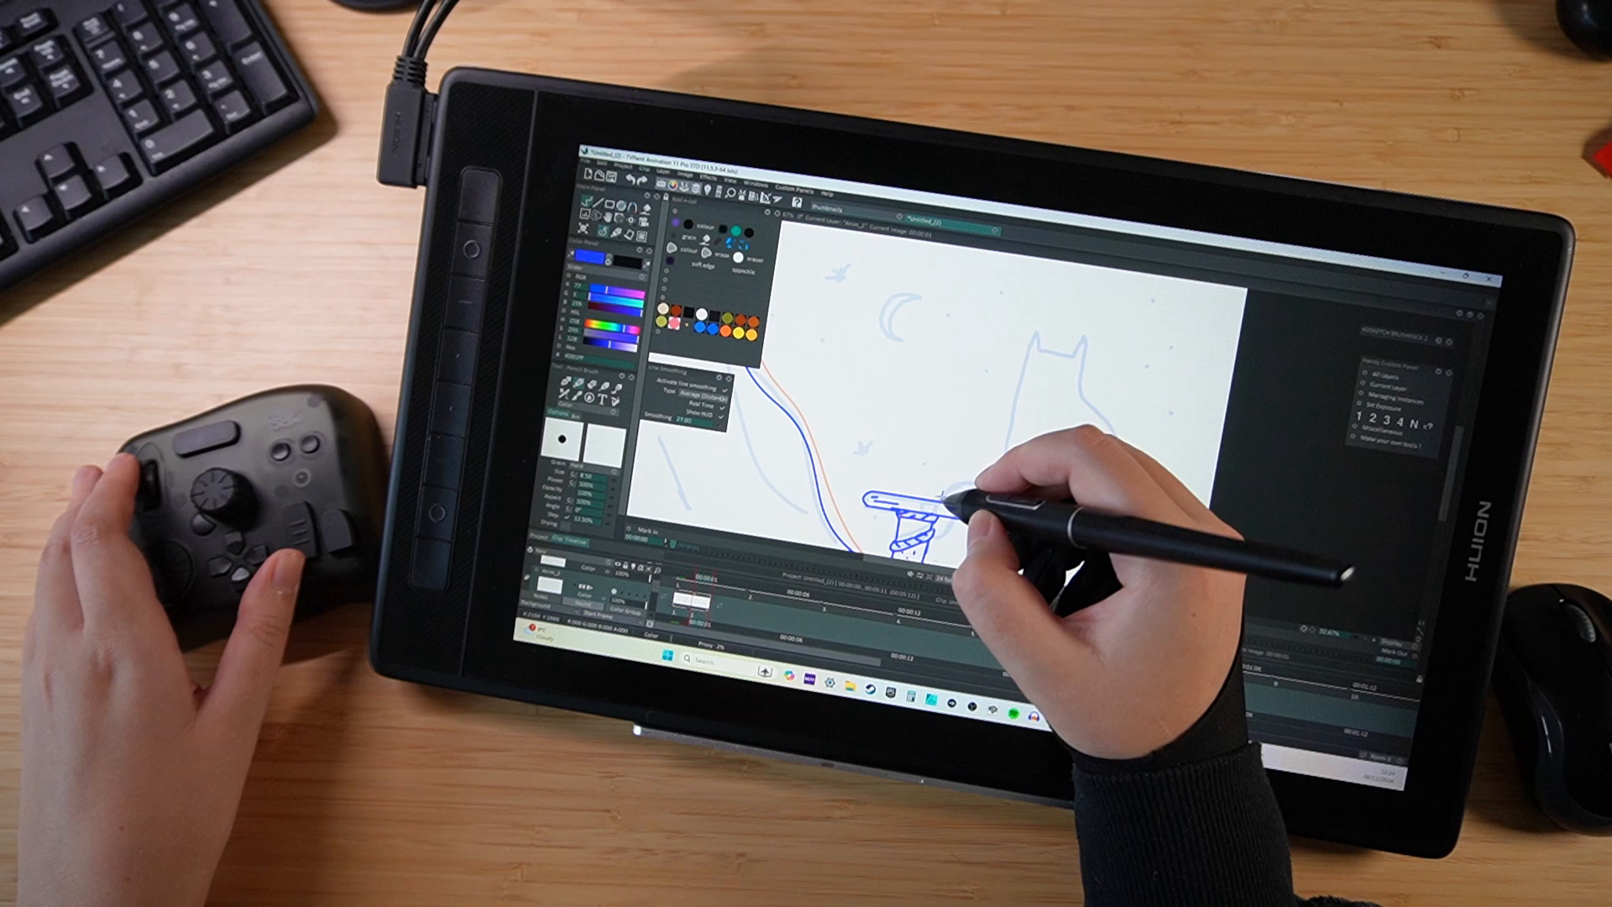
# - Draw a stroke on the TVPaint canvas to continue the line sketch
pyautogui.moveTo(915, 524); pyautogui.dragTo(1069, 329)
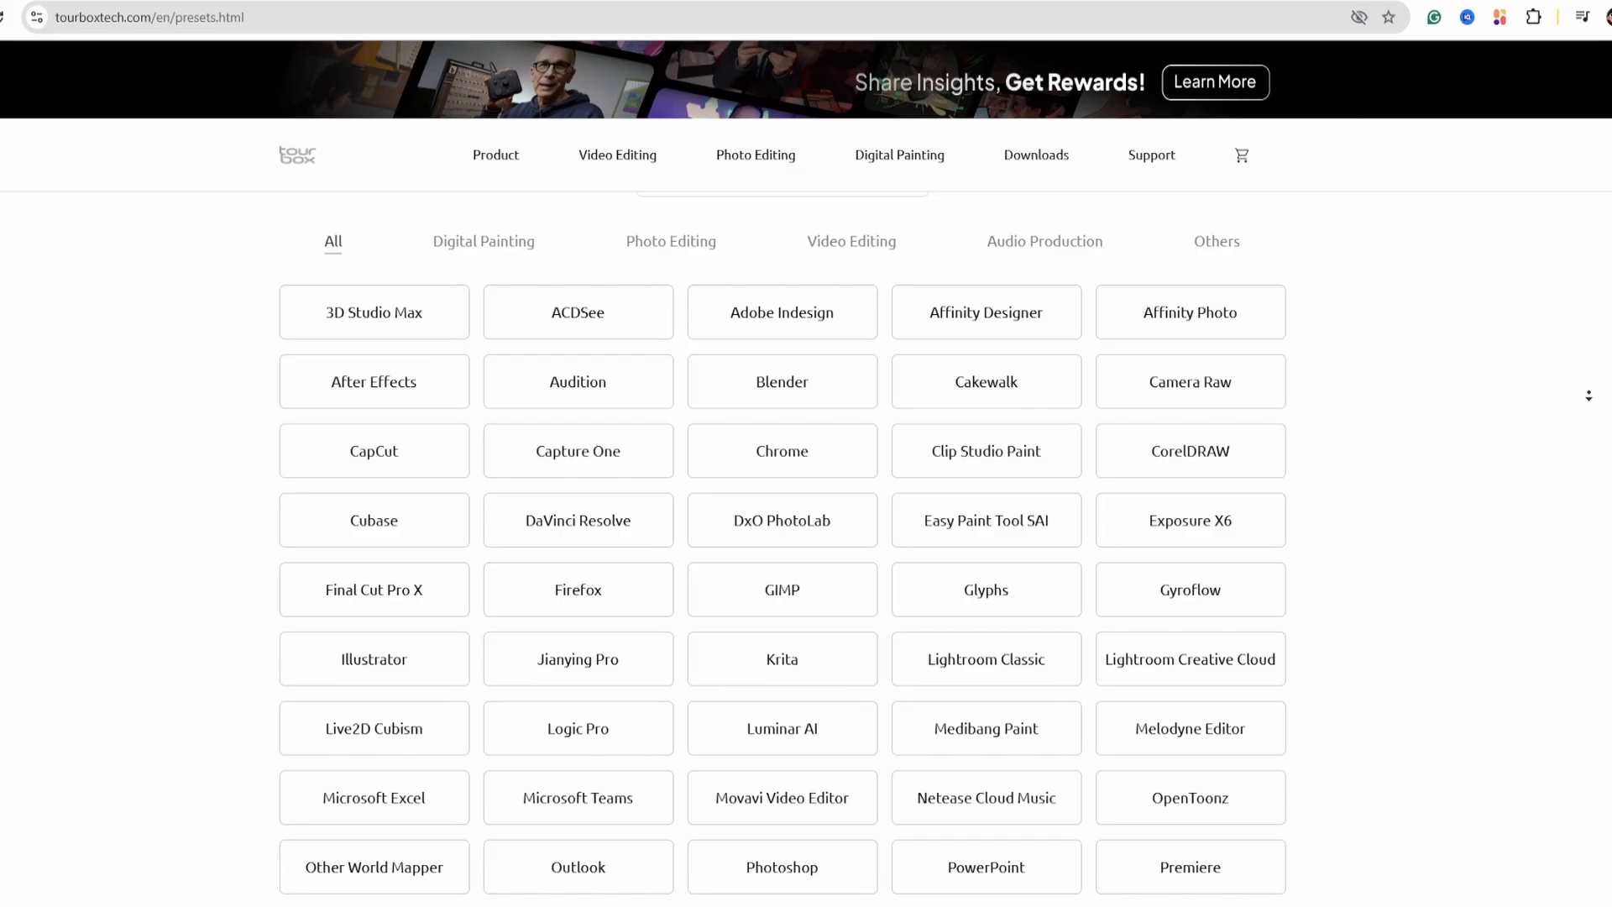
# - Filter the presets by Digital Painting, Video Editing, Audio Production and Others categories
pyautogui.click(483, 240)
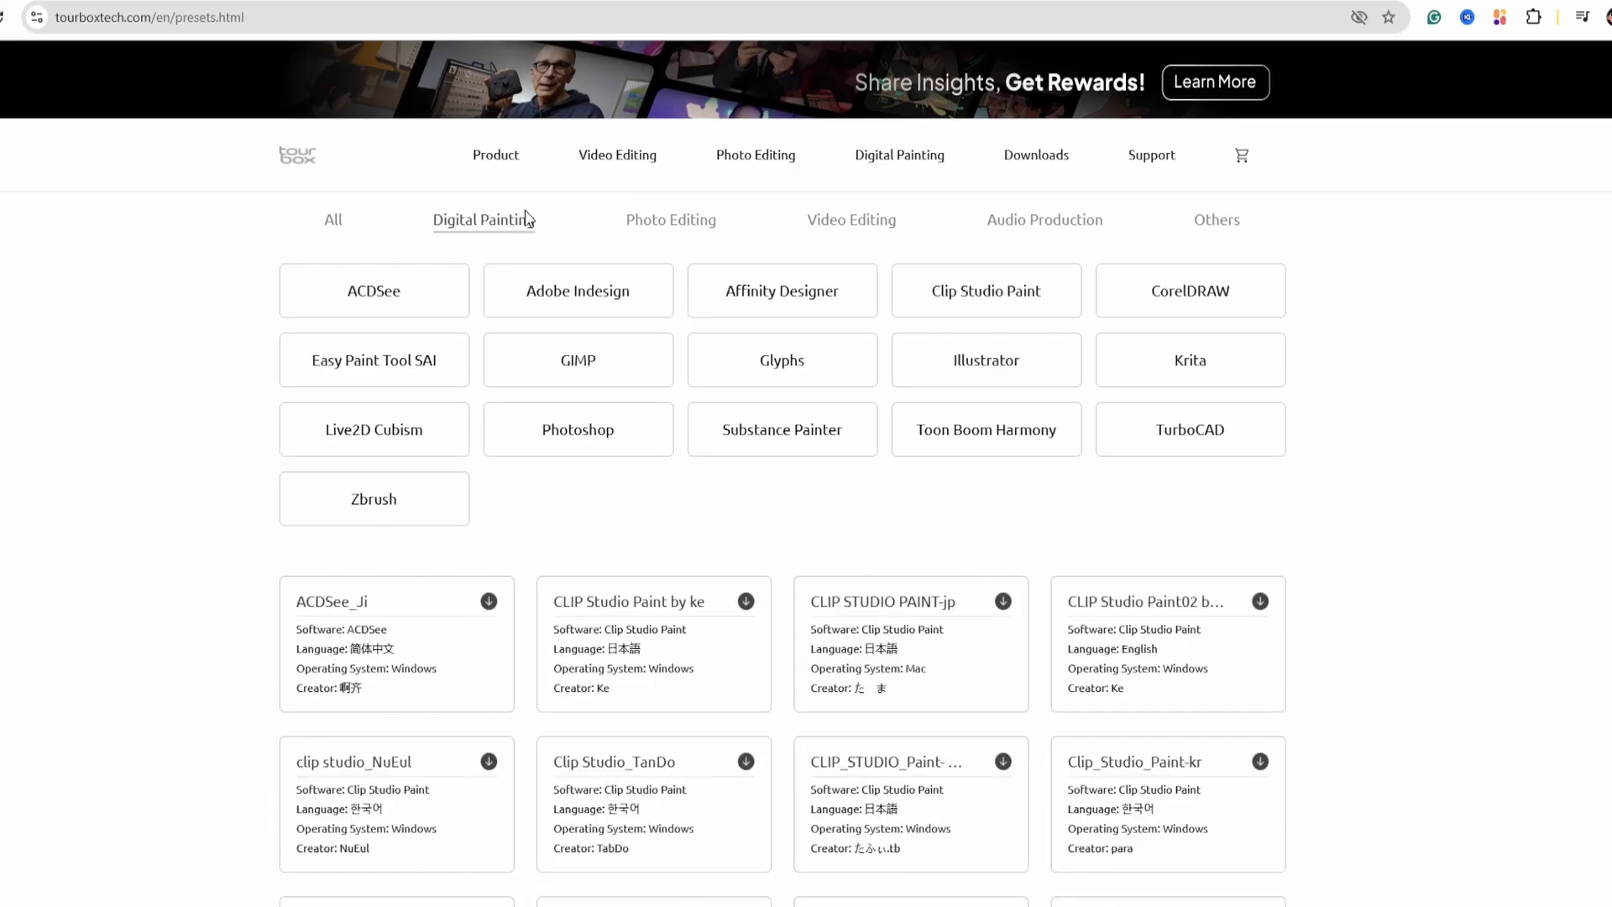
pyautogui.click(850, 219)
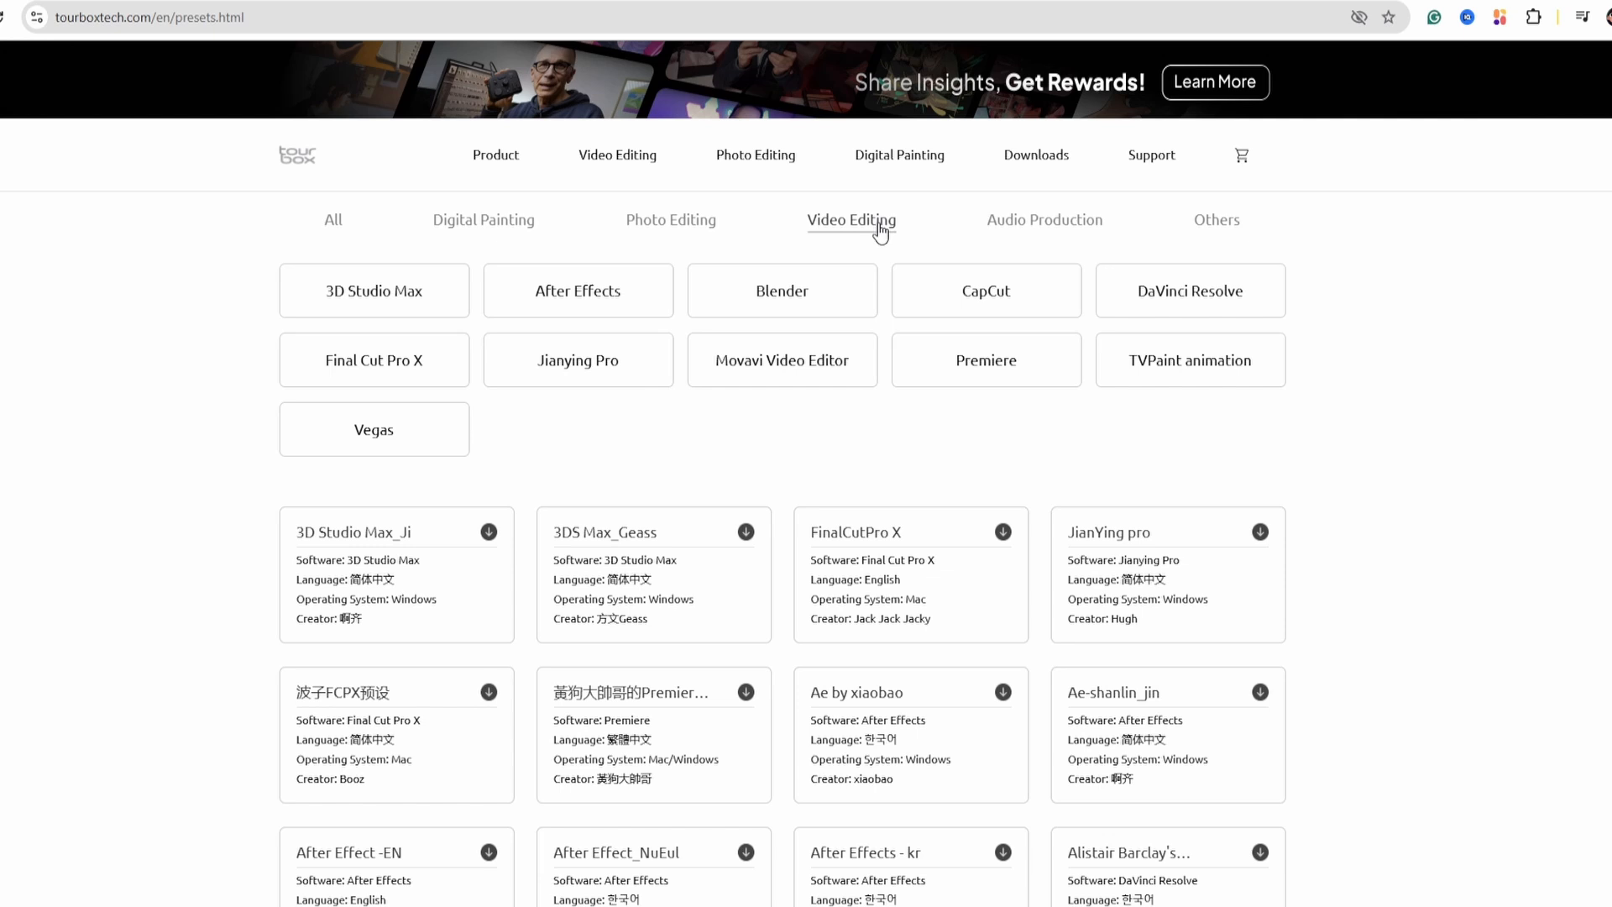
pyautogui.click(1042, 220)
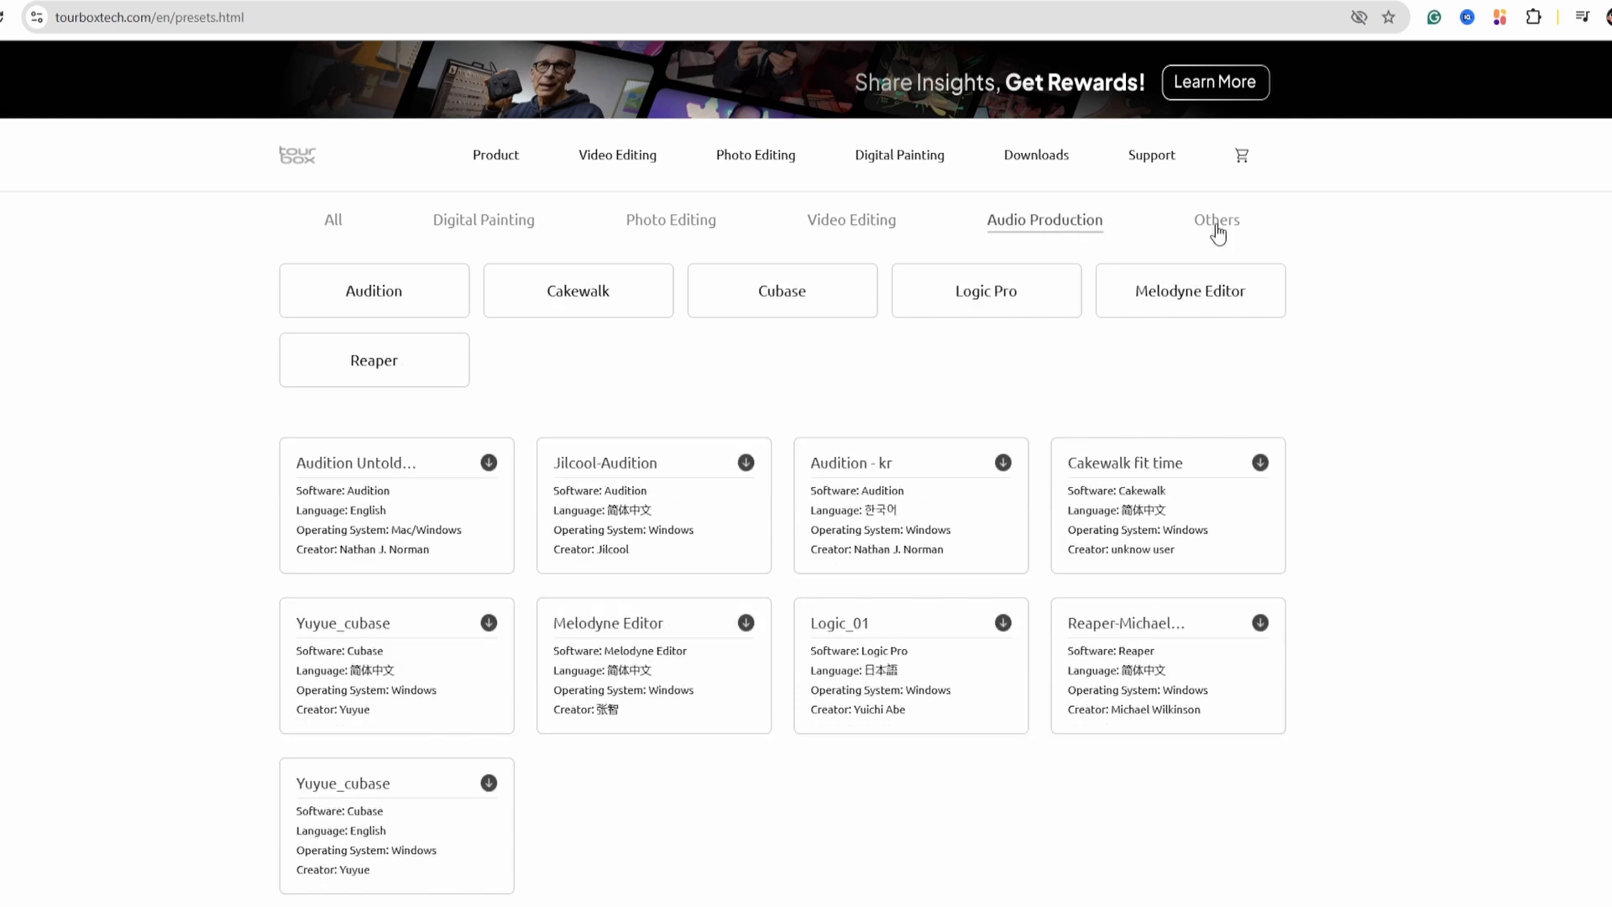
pyautogui.click(1215, 220)
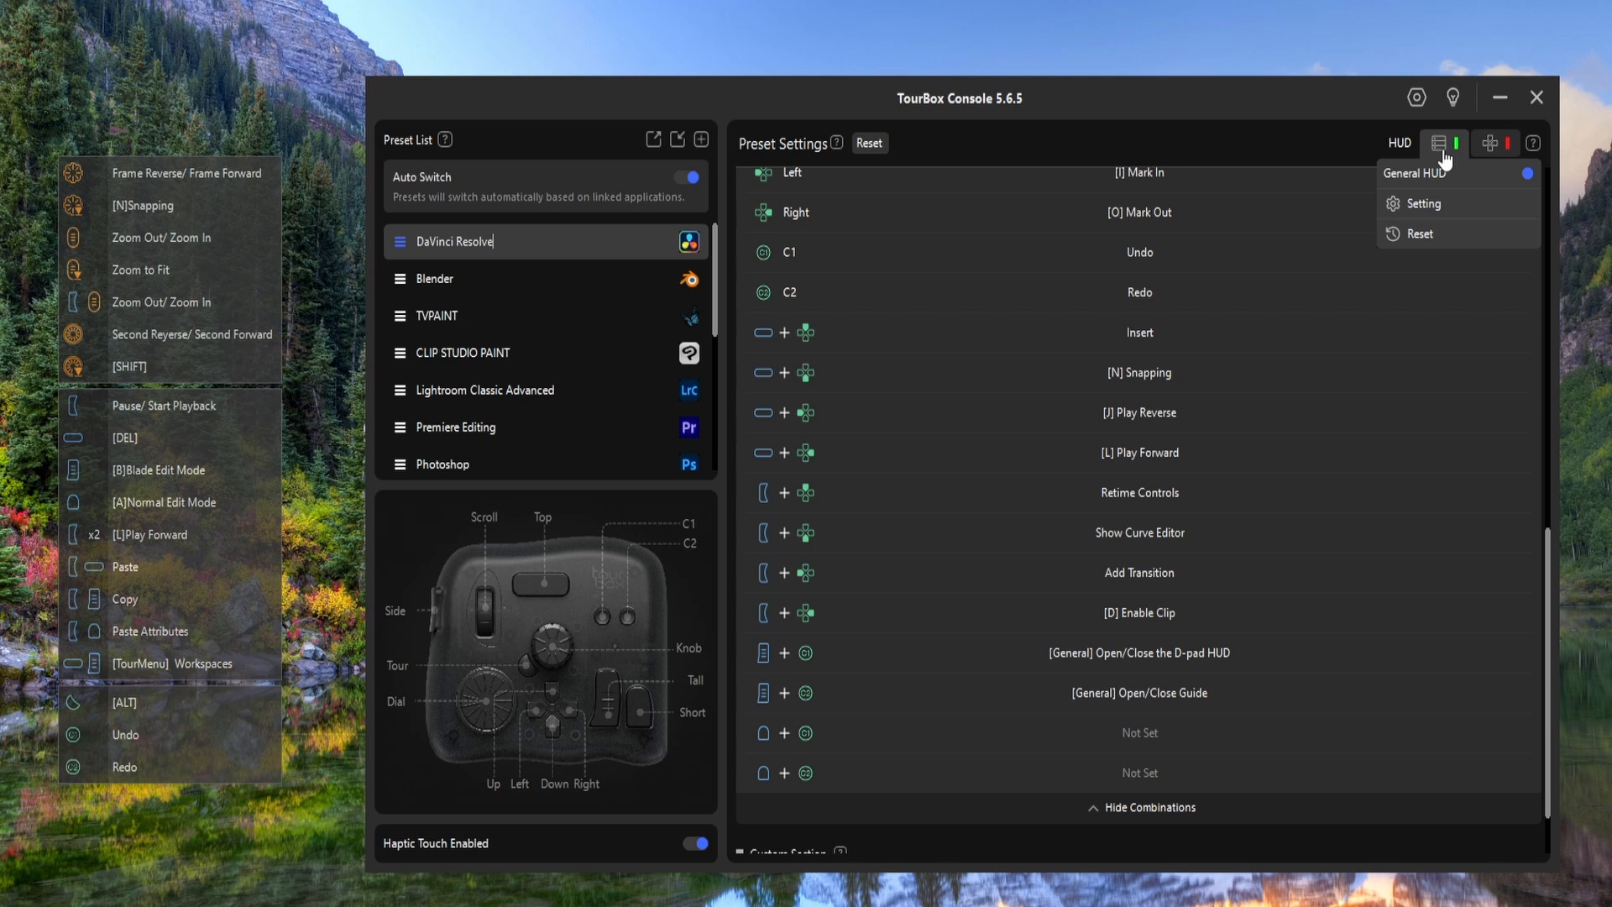
# - Toggle the General HUD and switch the D-pad HUD overlay on
pyautogui.click(1513, 173)
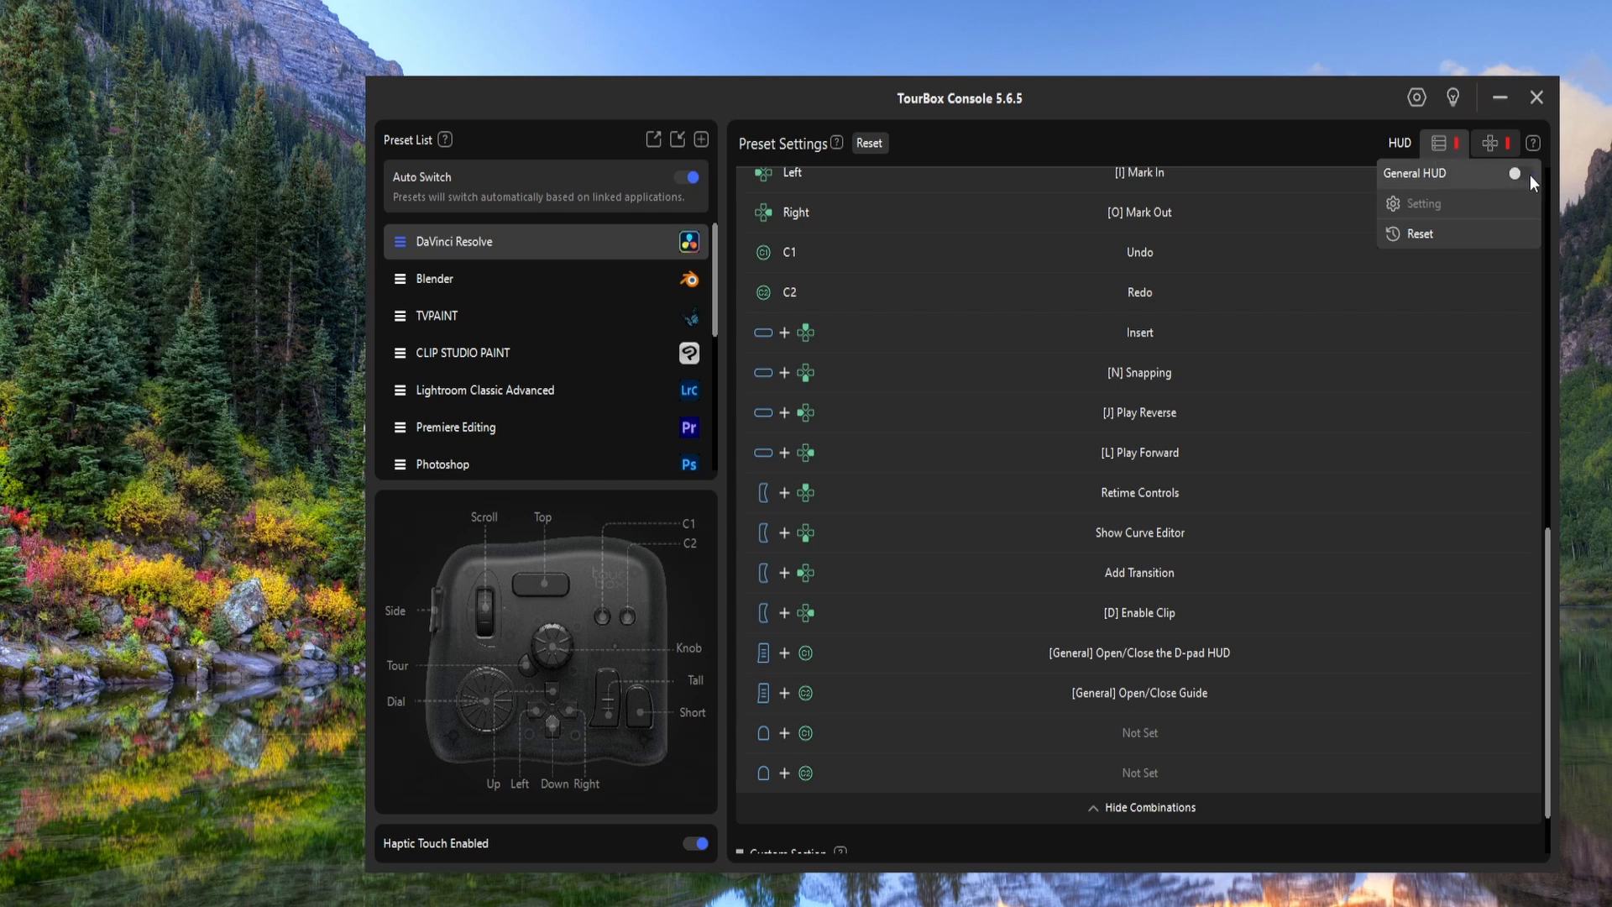
pyautogui.click(1489, 143)
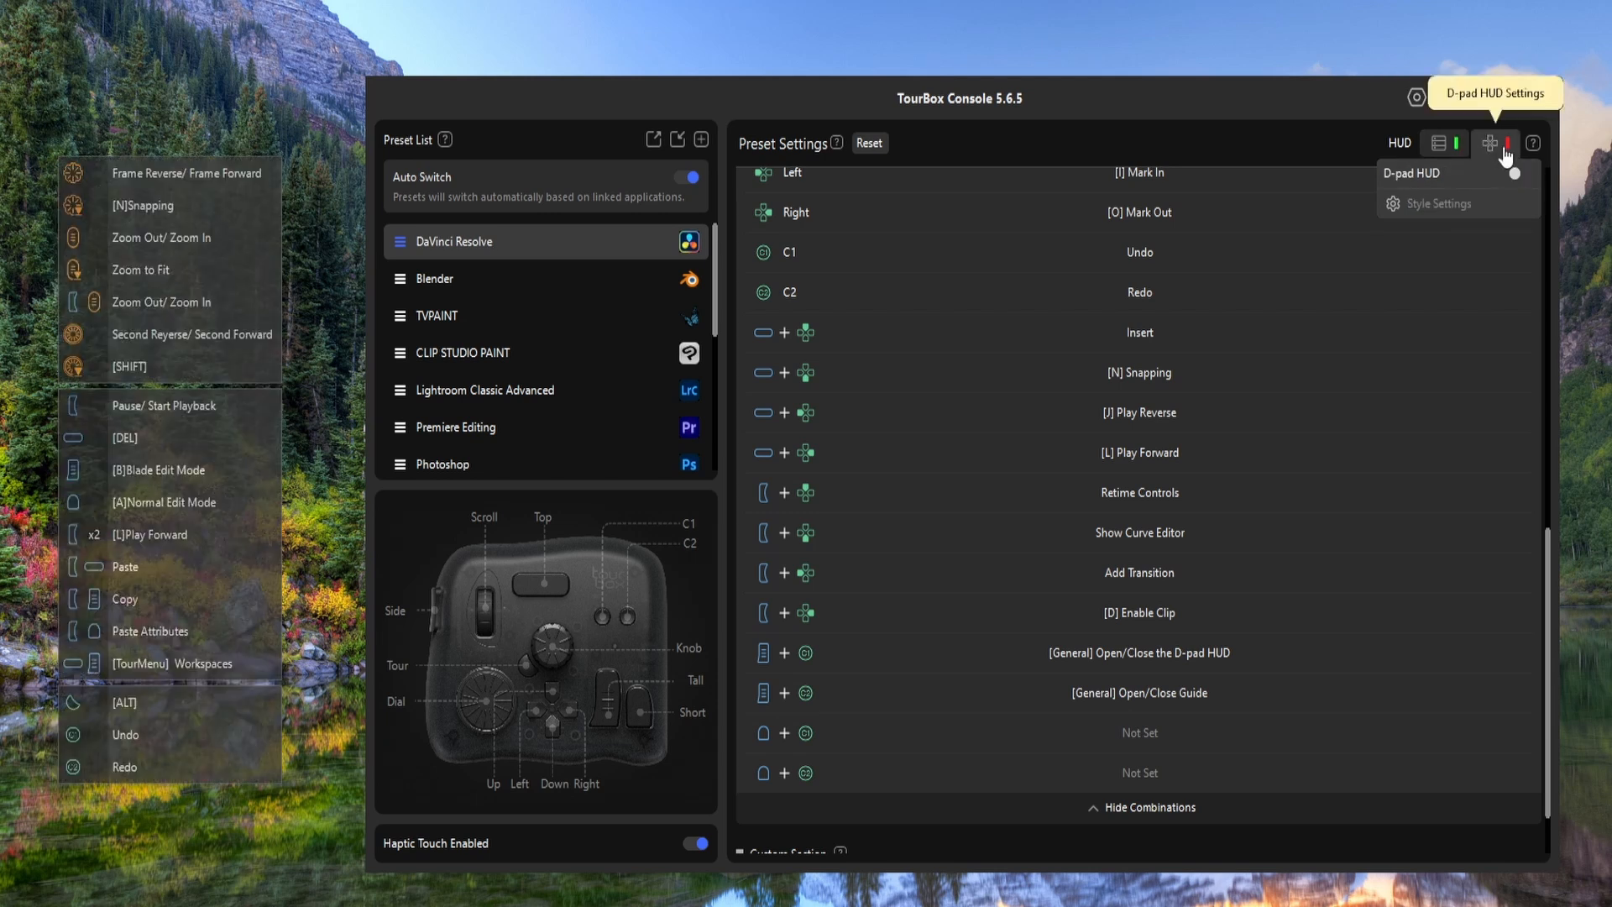
pyautogui.click(1498, 143)
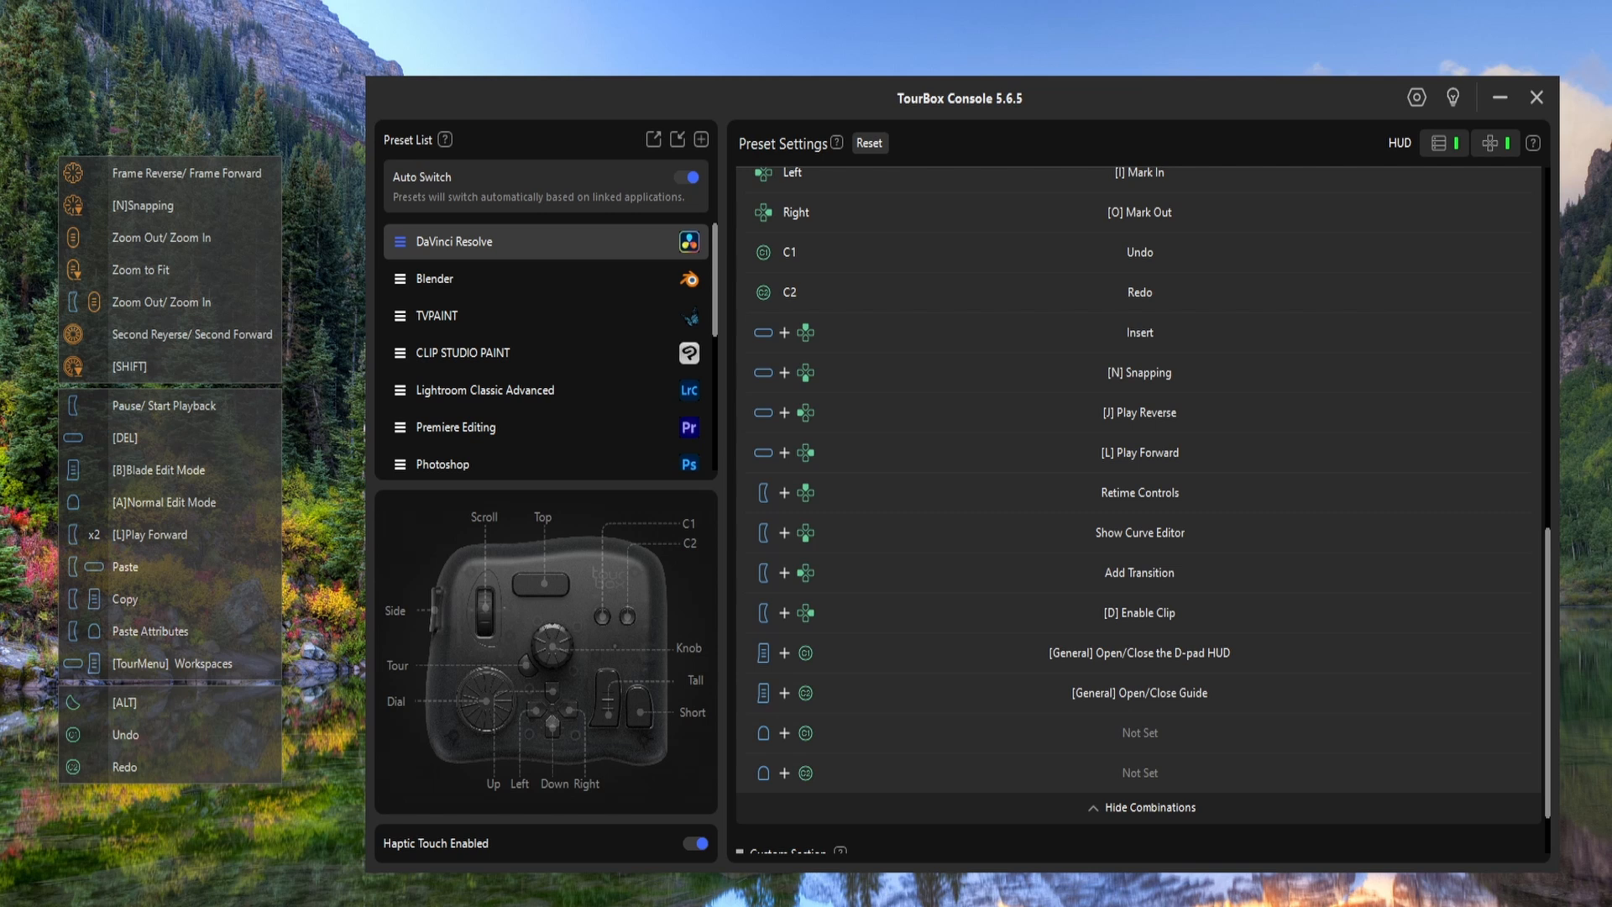